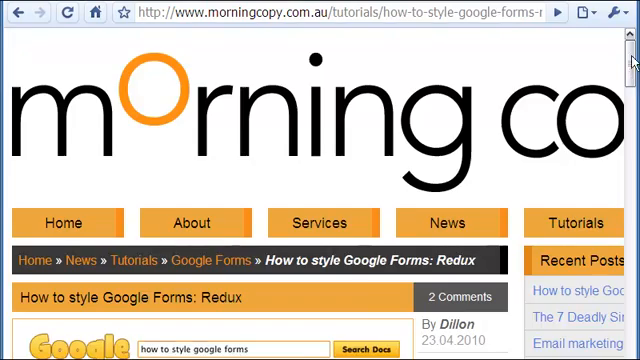
Scroll through the Google Docs login page and the All items list showing the Contact Us form.
{"action": "scroll", "scroll_direction": "down", "scroll_amount": 3}
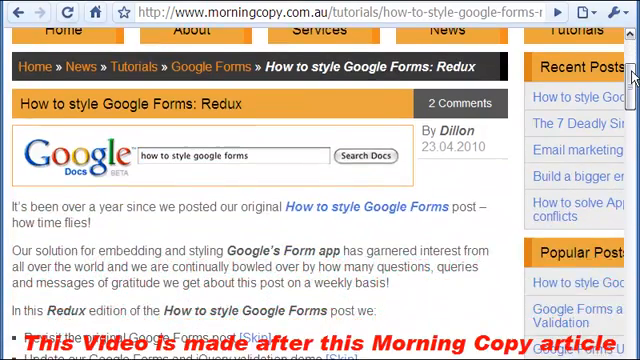
{"action": "scroll", "scroll_direction": "down", "scroll_amount": 3}
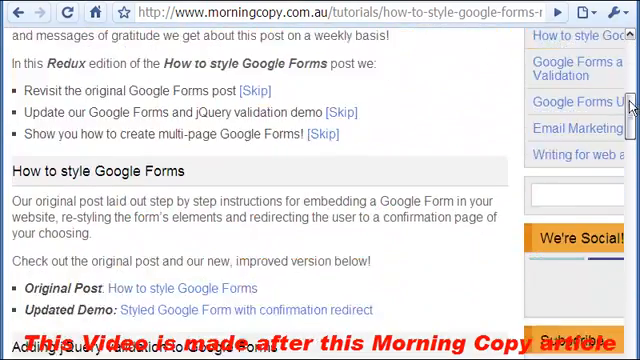
{"action": "scroll", "scroll_direction": "down", "scroll_amount": 3}
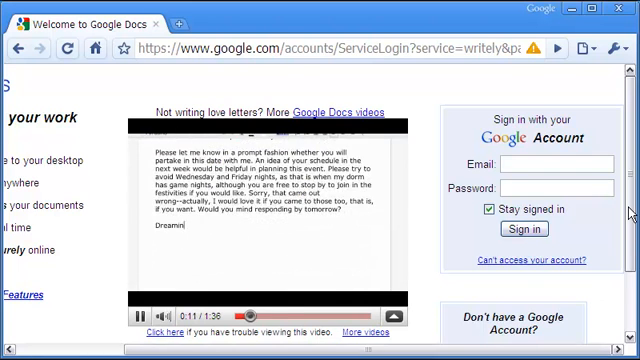
{"action": "scroll", "scroll_direction": "down", "scroll_amount": 3}
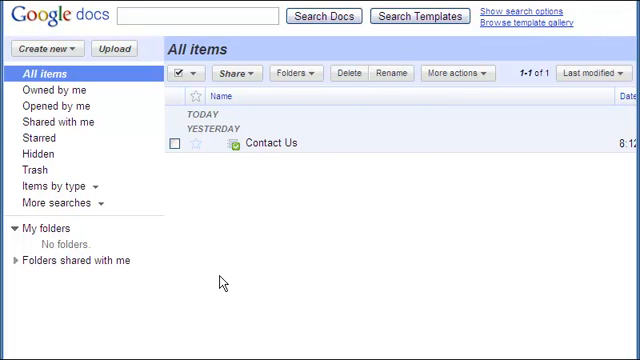
{"action": "mouse_move", "coordinate": [260, 196]}
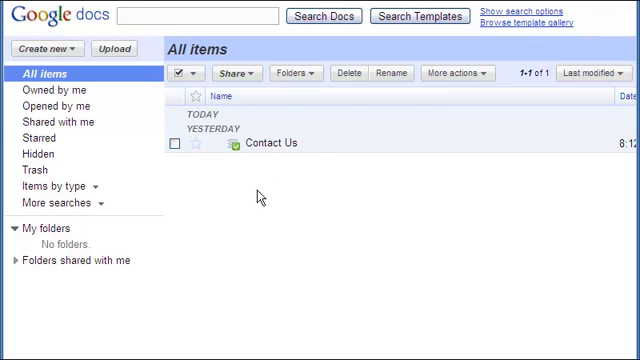
Open the Contact Us form from the All items list in the form editor.
{"action": "double_click", "coordinate": [272, 144]}
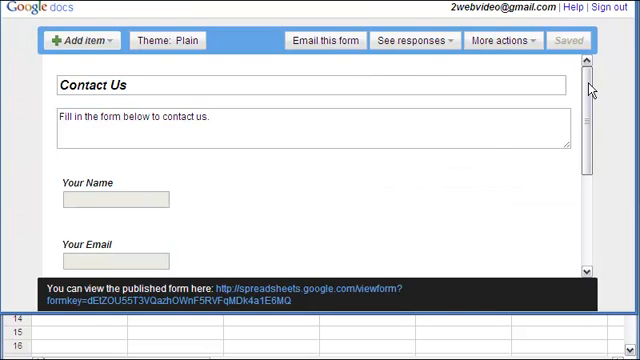
Scroll through the live Contact Us form's name, email, website and comments fields and submit button.
{"action": "scroll", "scroll_direction": "down", "scroll_amount": 3}
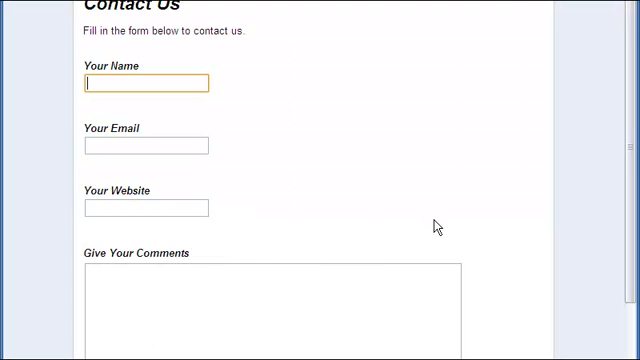
{"action": "scroll", "scroll_direction": "down", "scroll_amount": 3}
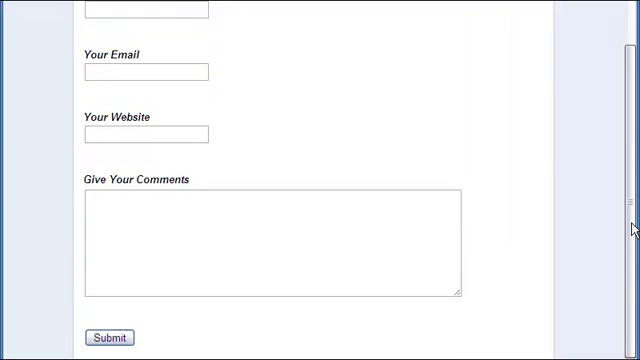
{"action": "scroll", "scroll_direction": "up", "scroll_amount": 3}
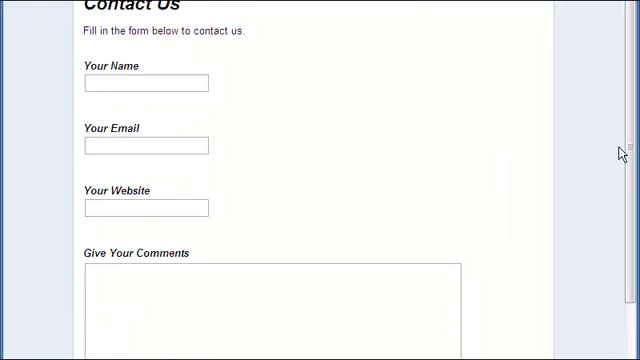
{"action": "mouse_move", "coordinate": [294, 104]}
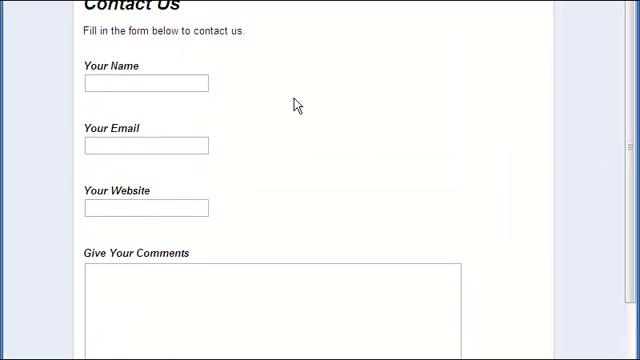
View the page source of the published form and scroll through its form markup.
{"action": "right_click", "coordinate": [296, 104]}
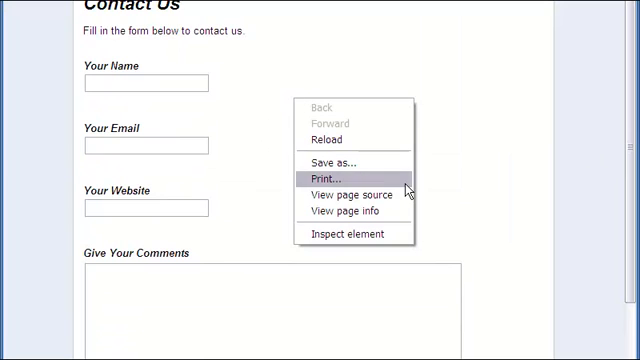
{"action": "left_click", "coordinate": [346, 192]}
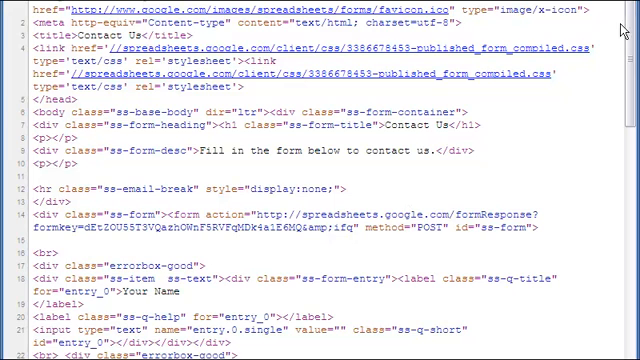
{"action": "scroll", "scroll_direction": "down", "scroll_amount": 3}
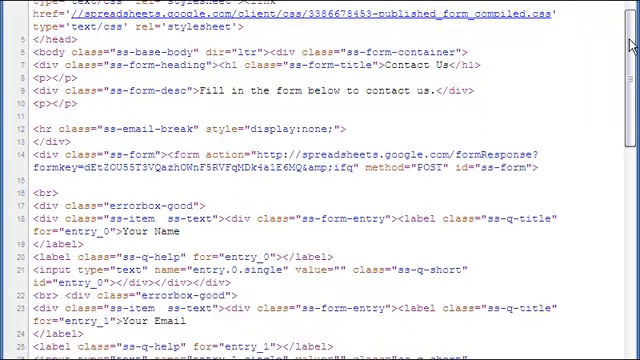
{"action": "scroll", "scroll_direction": "down", "scroll_amount": 3}
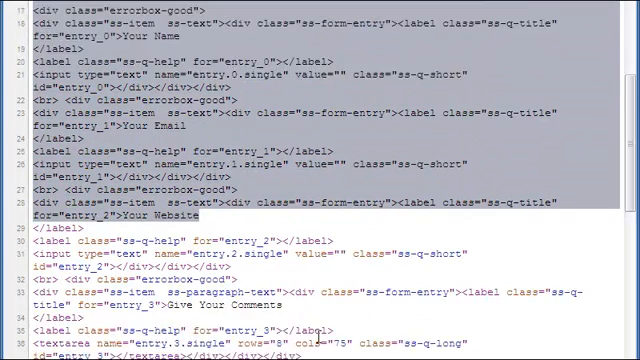
{"action": "scroll", "scroll_direction": "down", "scroll_amount": 3}
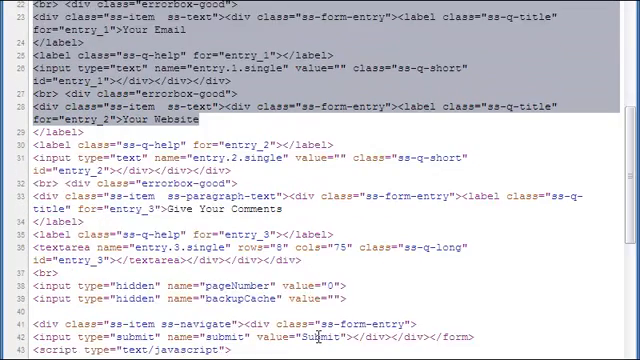
{"action": "scroll", "scroll_direction": "down", "scroll_amount": 3}
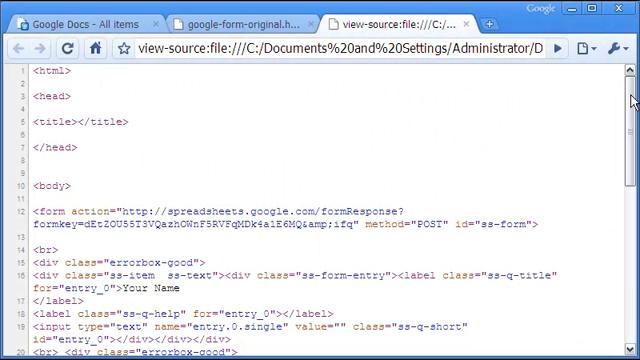
Scroll through the source of google-form-original.html holding just the form fields and submit code.
{"action": "scroll", "scroll_direction": "down", "scroll_amount": 3}
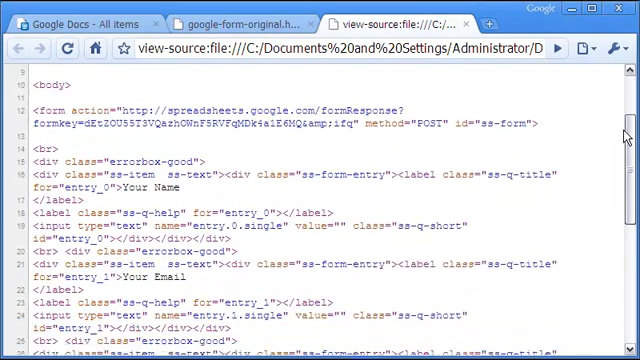
{"action": "scroll", "scroll_direction": "down", "scroll_amount": 3}
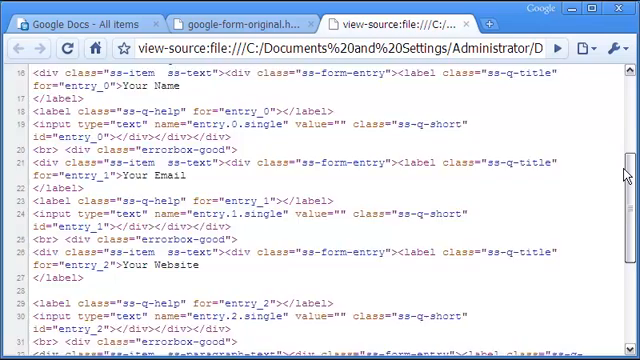
{"action": "scroll", "scroll_direction": "down", "scroll_amount": 3}
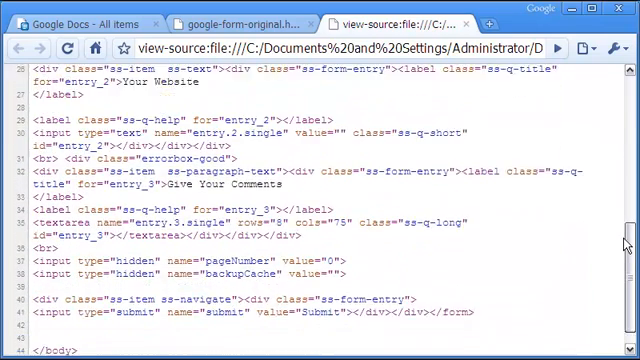
{"action": "scroll", "scroll_direction": "down", "scroll_amount": 3}
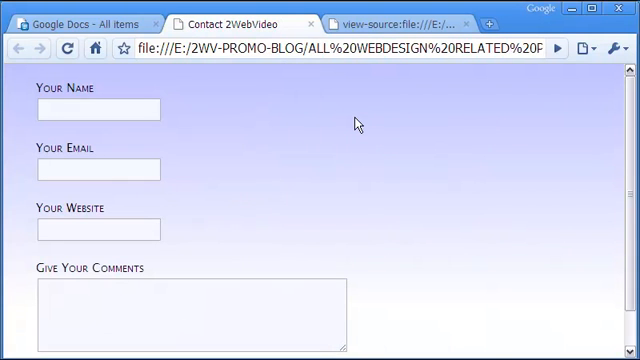
{"action": "mouse_move", "coordinate": [400, 124]}
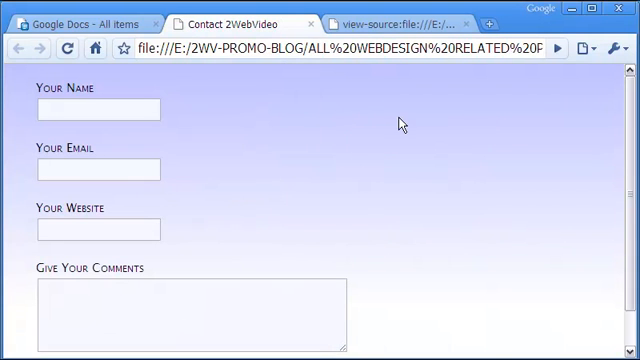
Scroll the styled Contact 2WebVideo page to see its form with Contact Now! and Reset buttons.
{"action": "scroll", "scroll_direction": "down", "scroll_amount": 3}
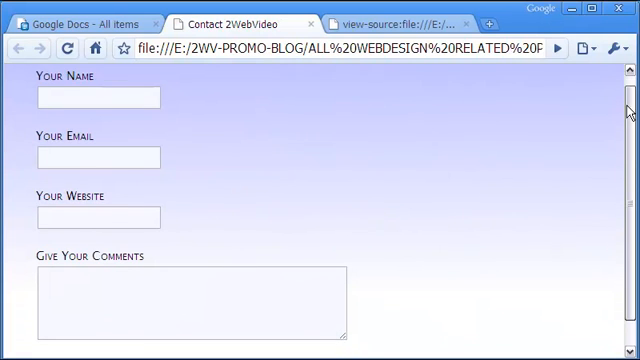
{"action": "scroll", "scroll_direction": "down", "scroll_amount": 3}
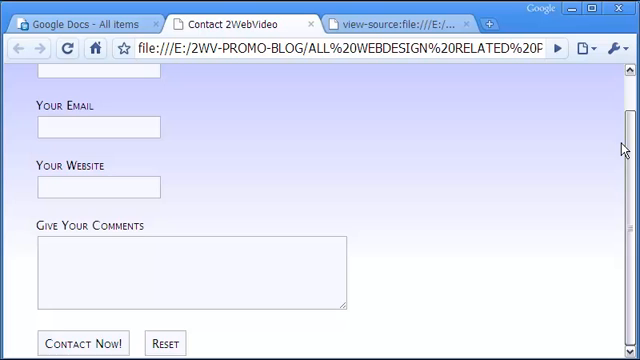
{"action": "scroll", "scroll_direction": "up", "scroll_amount": 3}
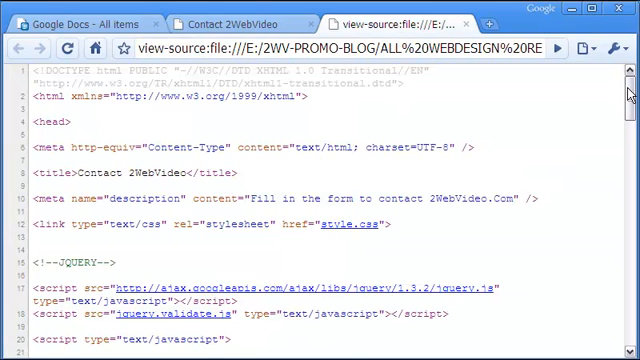
{"action": "scroll", "scroll_direction": "down", "scroll_amount": 3}
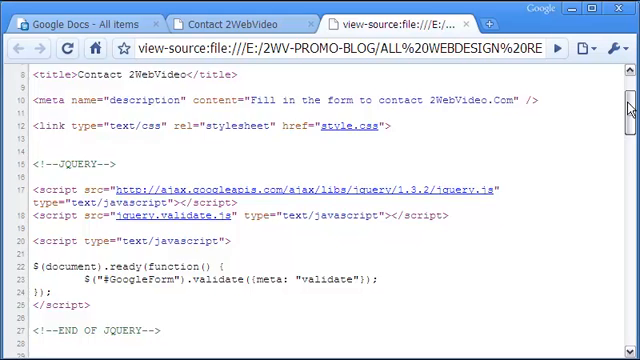
{"action": "scroll", "scroll_direction": "down", "scroll_amount": 3}
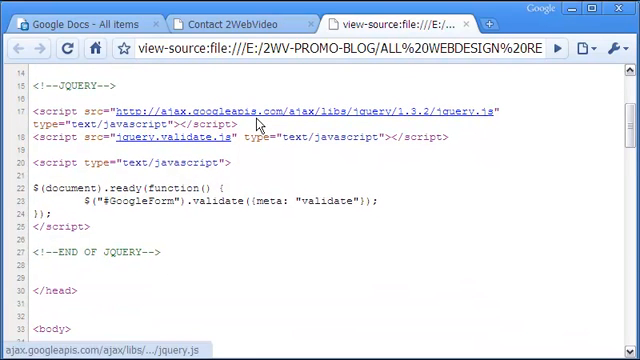
{"action": "mouse_move", "coordinate": [128, 144]}
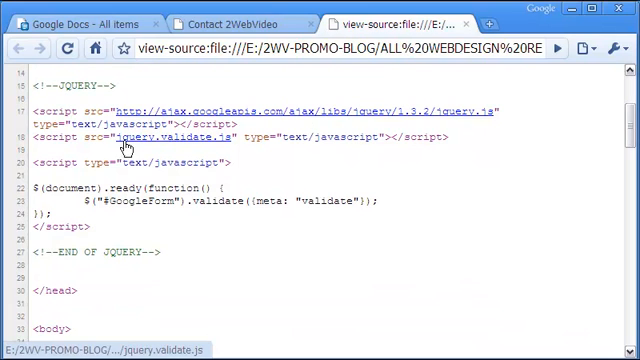
{"action": "mouse_move", "coordinate": [192, 144]}
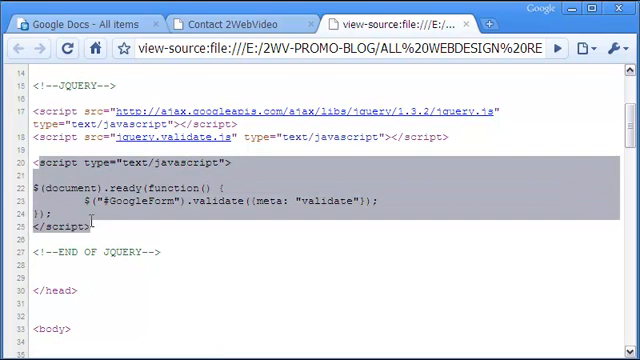
{"action": "mouse_move", "coordinate": [168, 240]}
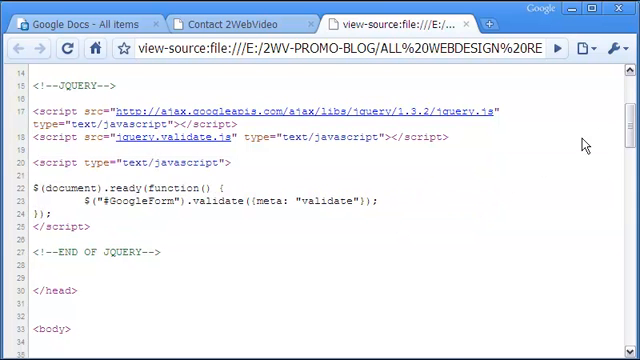
{"action": "scroll", "scroll_direction": "down", "scroll_amount": 3}
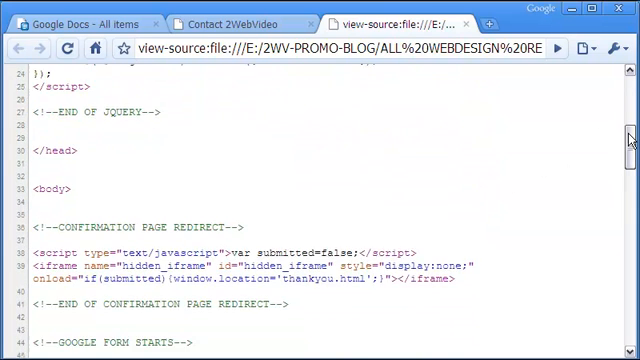
{"action": "scroll", "scroll_direction": "down", "scroll_amount": 3}
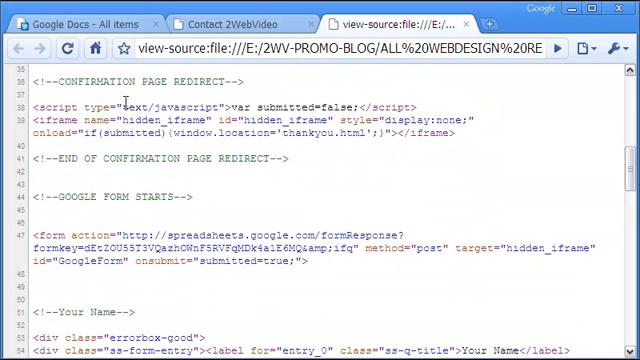
{"action": "double_click", "coordinate": [100, 80]}
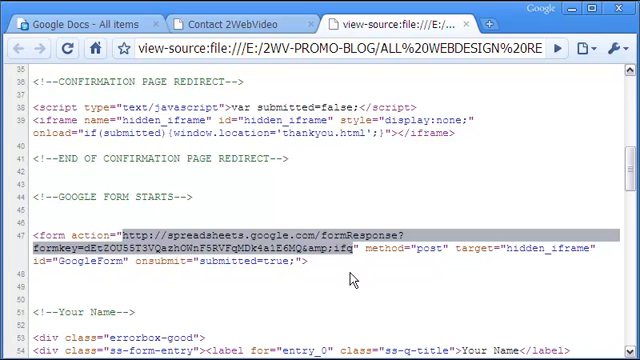
{"action": "left_click", "coordinate": [350, 280]}
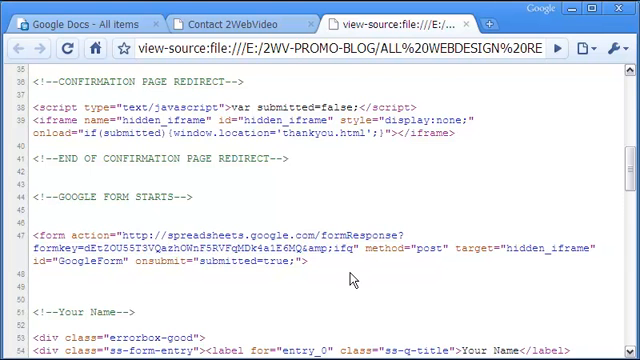
{"action": "mouse_move", "coordinate": [348, 280]}
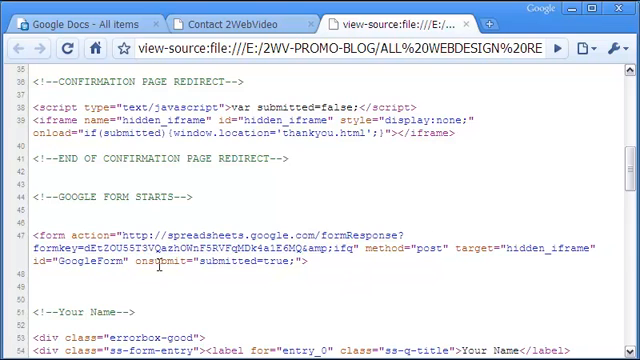
{"action": "scroll", "scroll_direction": "up", "scroll_amount": 3}
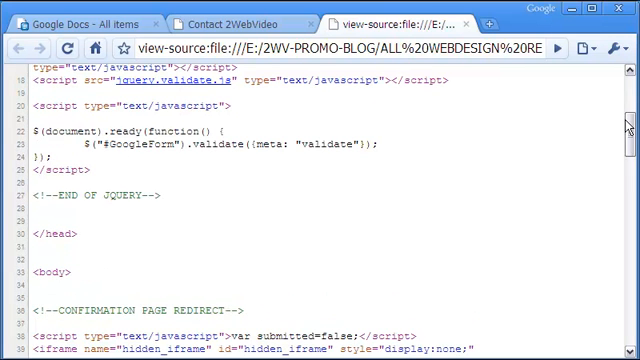
{"action": "scroll", "scroll_direction": "down", "scroll_amount": 3}
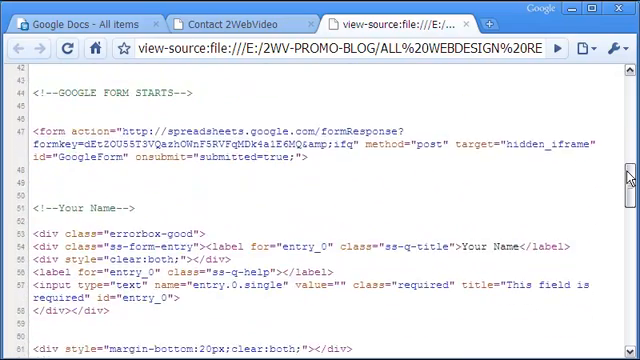
{"action": "scroll", "scroll_direction": "down", "scroll_amount": 3}
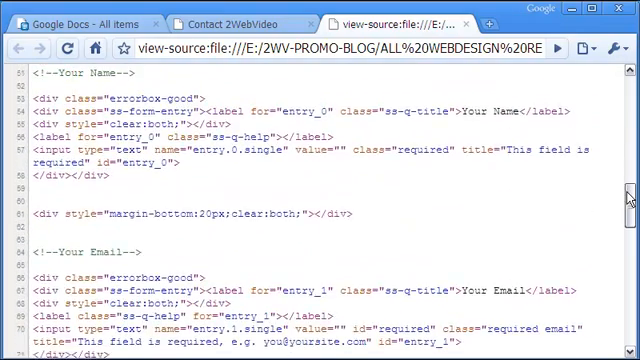
{"action": "scroll", "scroll_direction": "down", "scroll_amount": 3}
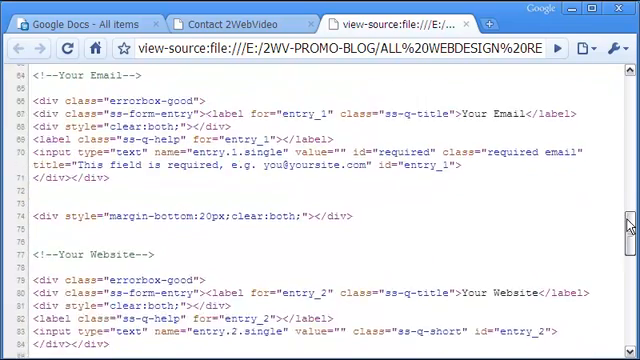
{"action": "scroll", "scroll_direction": "down", "scroll_amount": 3}
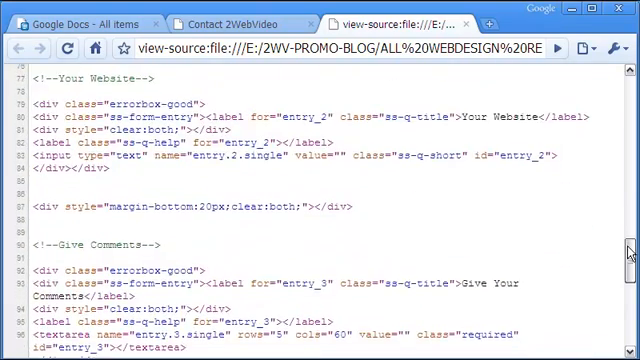
{"action": "scroll", "scroll_direction": "down", "scroll_amount": 3}
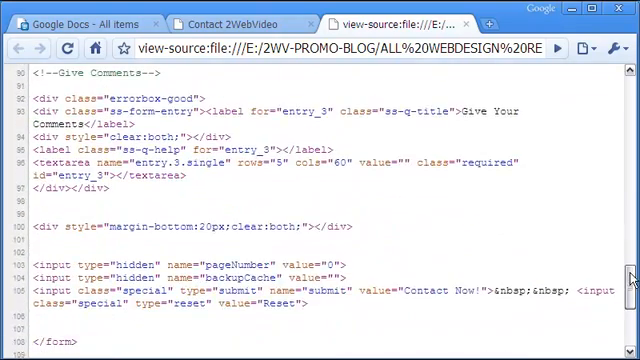
{"action": "scroll", "scroll_direction": "up", "scroll_amount": 3}
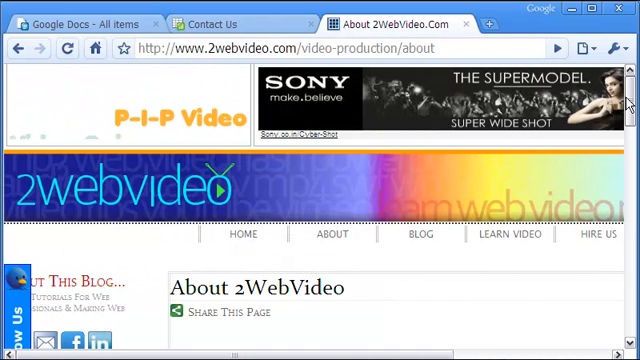
Scroll down the About 2WebVideo.Com page to its embedded contact form.
{"action": "scroll", "scroll_direction": "down", "scroll_amount": 3}
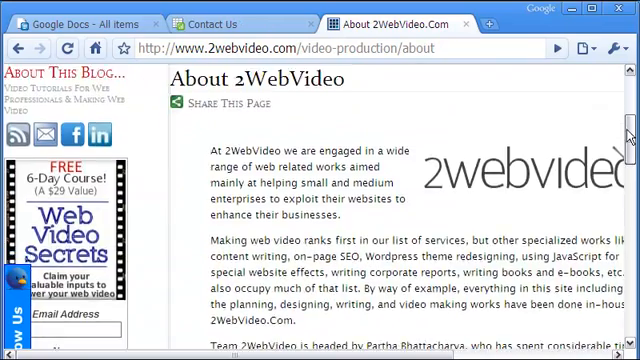
{"action": "scroll", "scroll_direction": "down", "scroll_amount": 3}
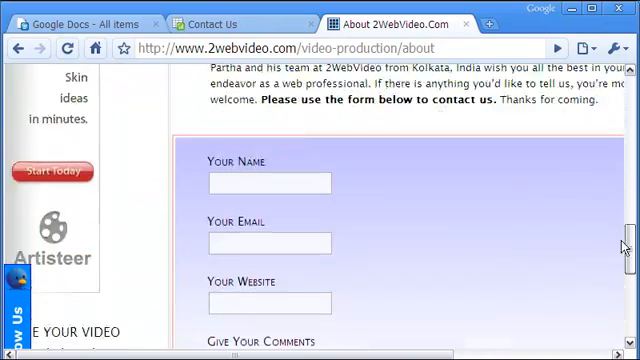
{"action": "scroll", "scroll_direction": "down", "scroll_amount": 3}
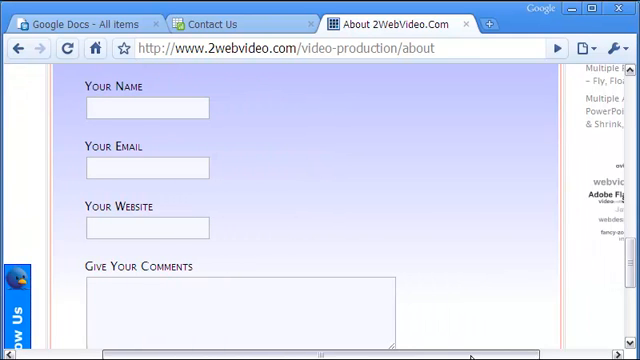
{"action": "scroll", "scroll_direction": "down", "scroll_amount": 3}
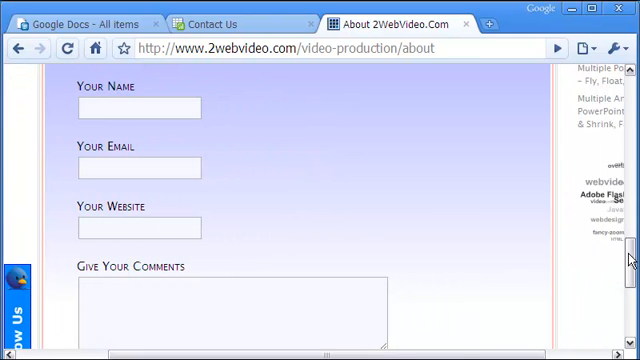
{"action": "scroll", "scroll_direction": "down", "scroll_amount": 3}
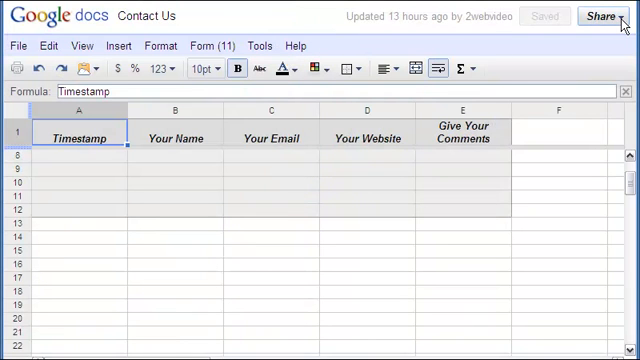
Open the spreadsheet's notification rules and edit the 'If form submitted then send email' rule.
{"action": "left_click", "coordinate": [616, 16]}
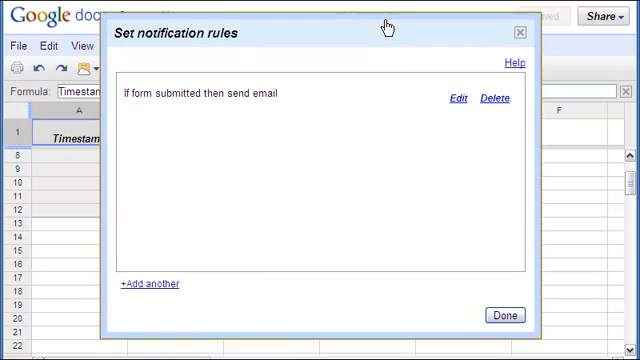
{"action": "left_click", "coordinate": [454, 96]}
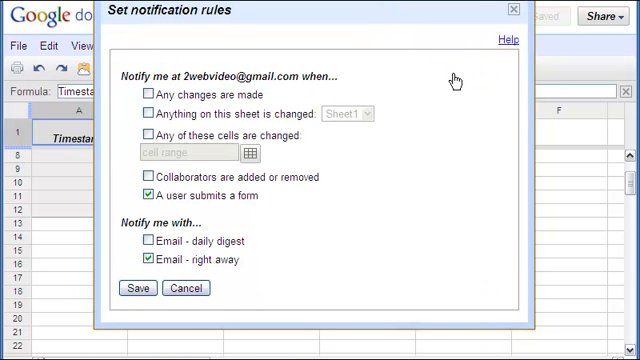